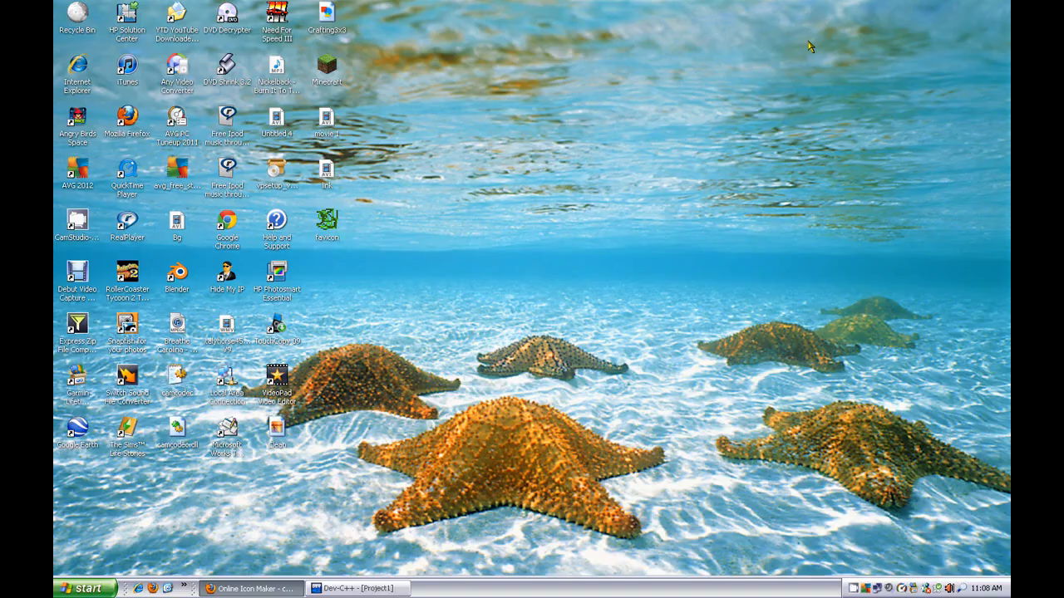
pyautogui.moveTo(671, 148)
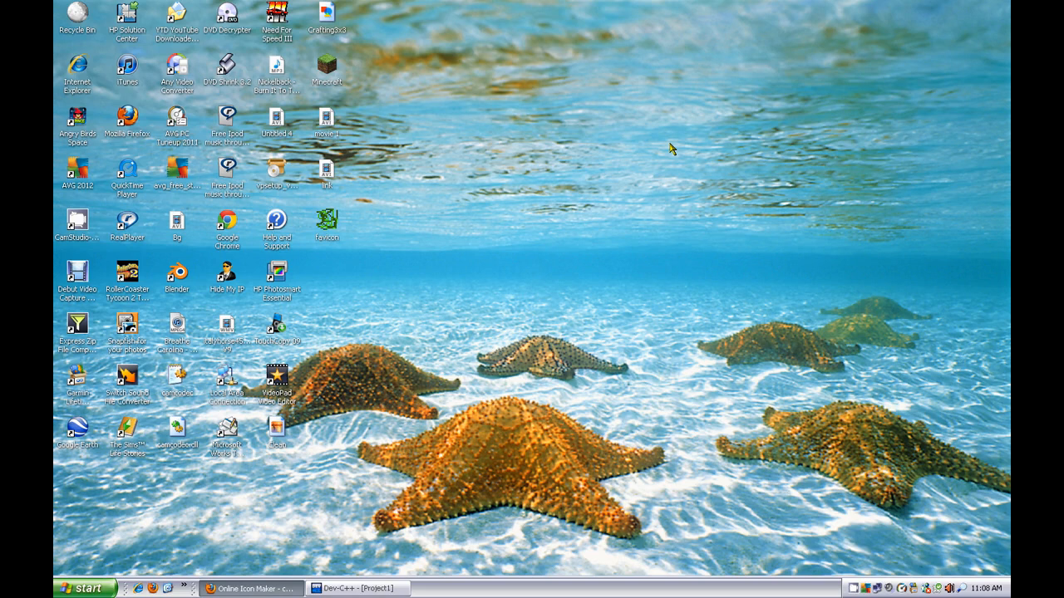
# Compile and run the Hello YouTube console project so its output window appears
pyautogui.click(357, 589)
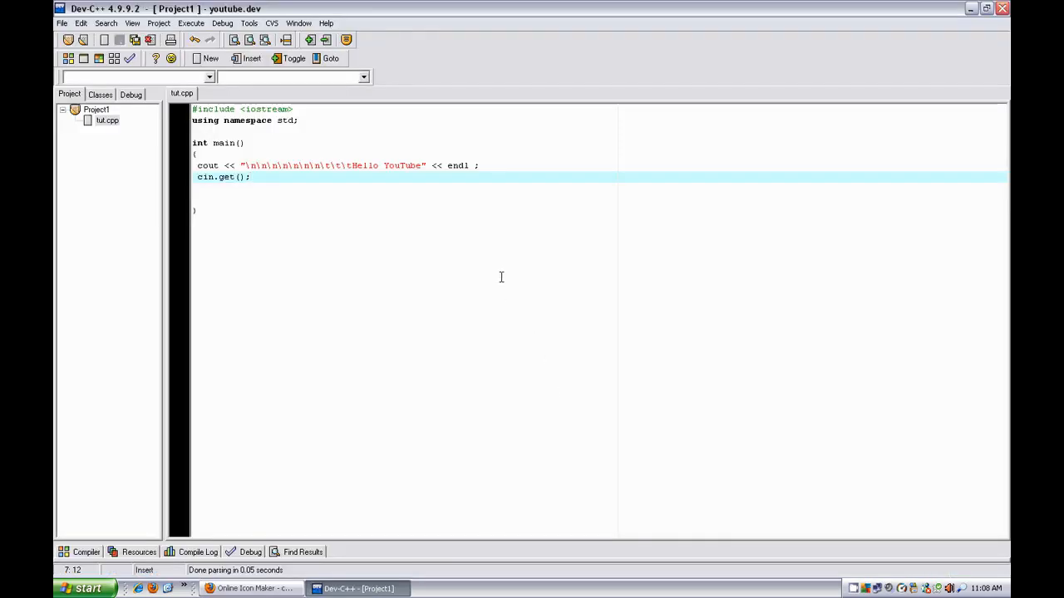
pyautogui.moveTo(100, 58)
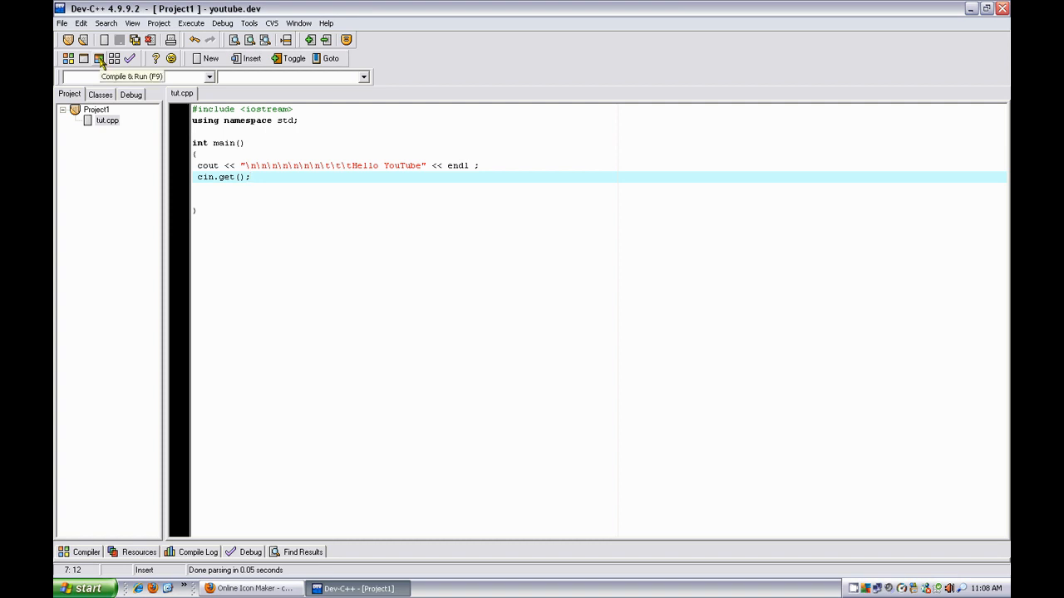
pyautogui.click(100, 58)
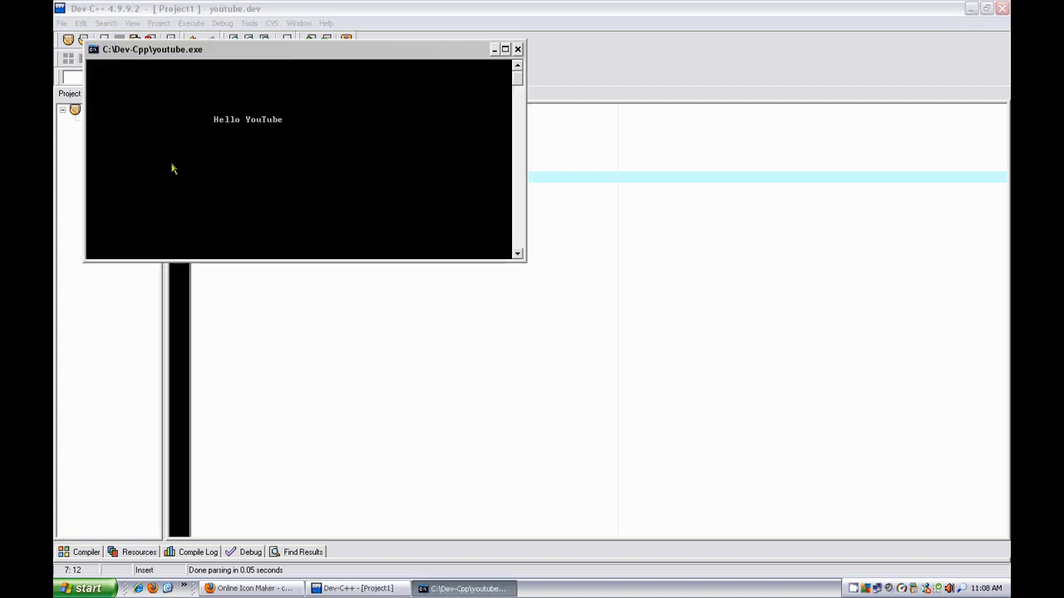
# Draw the 16×16 green pixel-pattern favicon in Online Icon Maker and return to Dev-C++
pyautogui.click(517, 50)
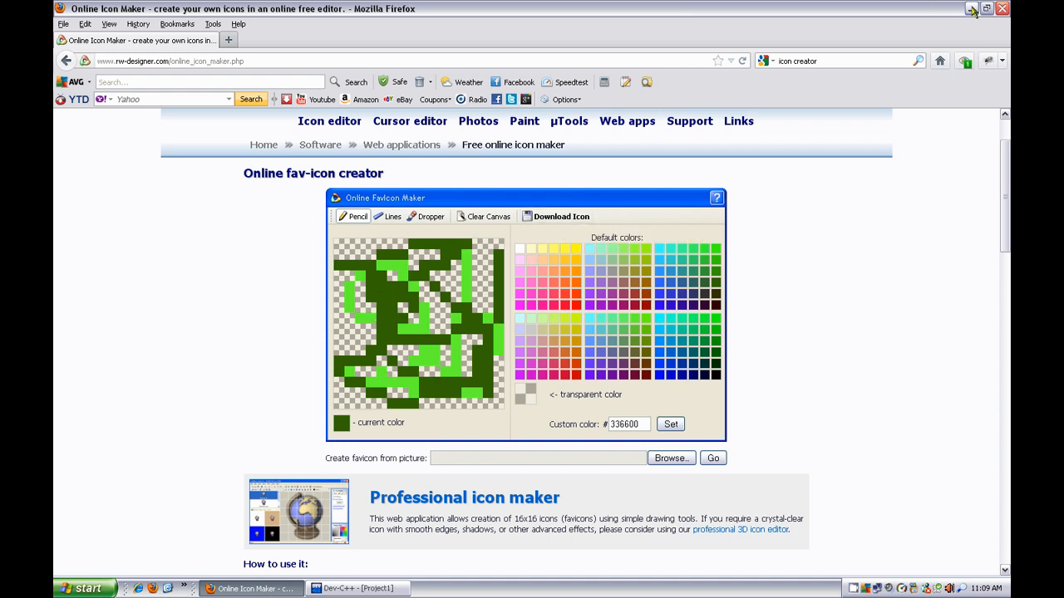
pyautogui.click(972, 8)
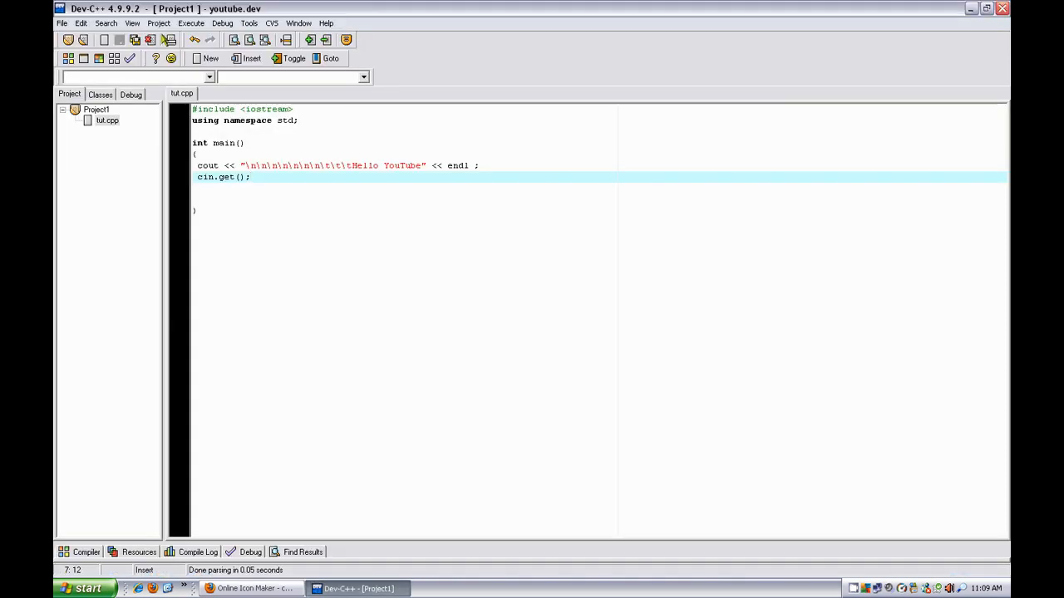
# Set favicon.ico from the Desktop as the project icon in Project Options and recompile
pyautogui.click(158, 24)
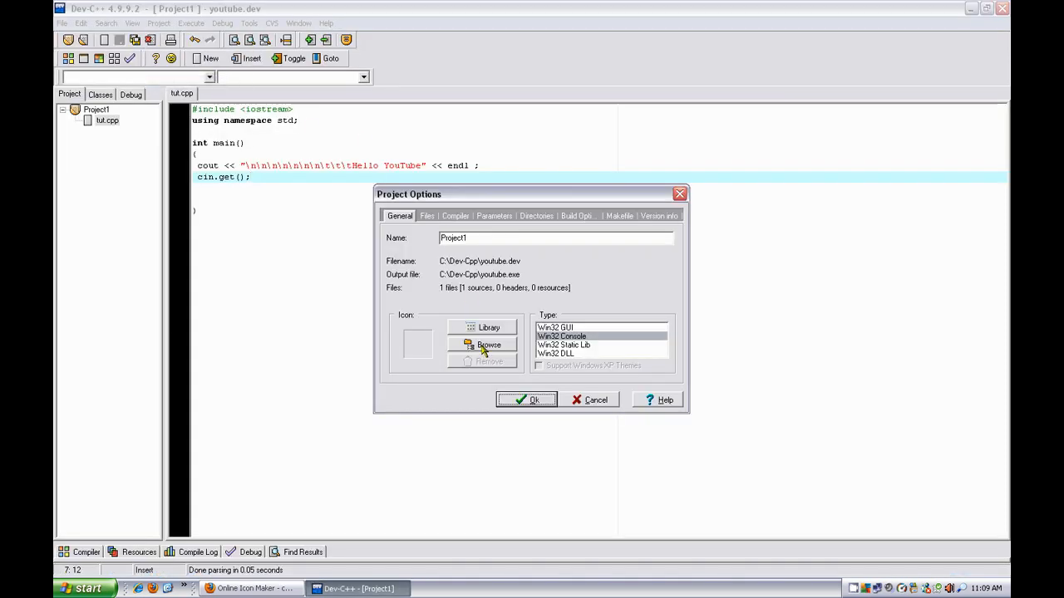
pyautogui.click(488, 344)
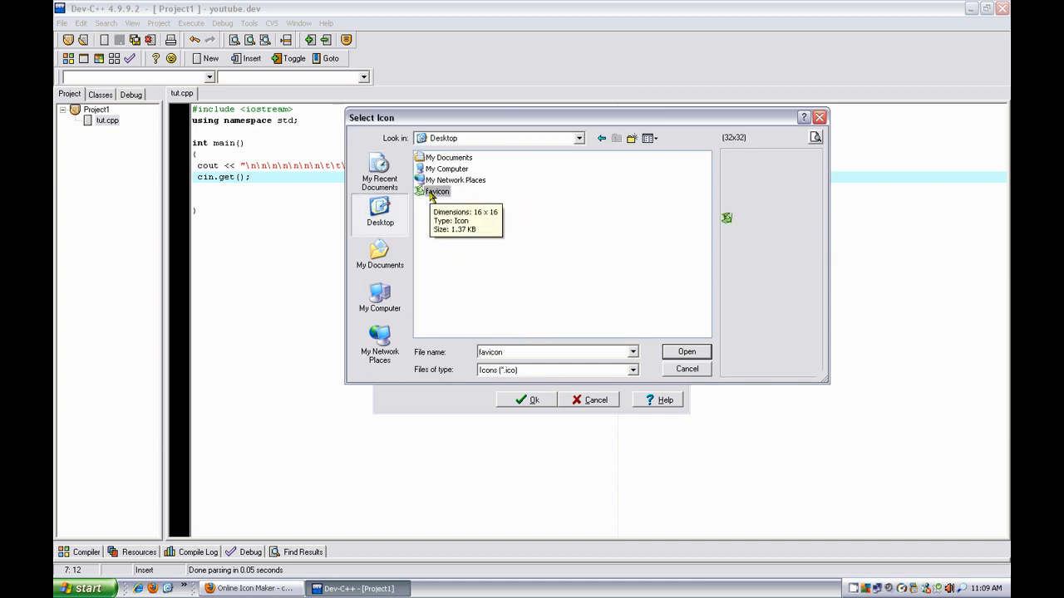
pyautogui.click(687, 369)
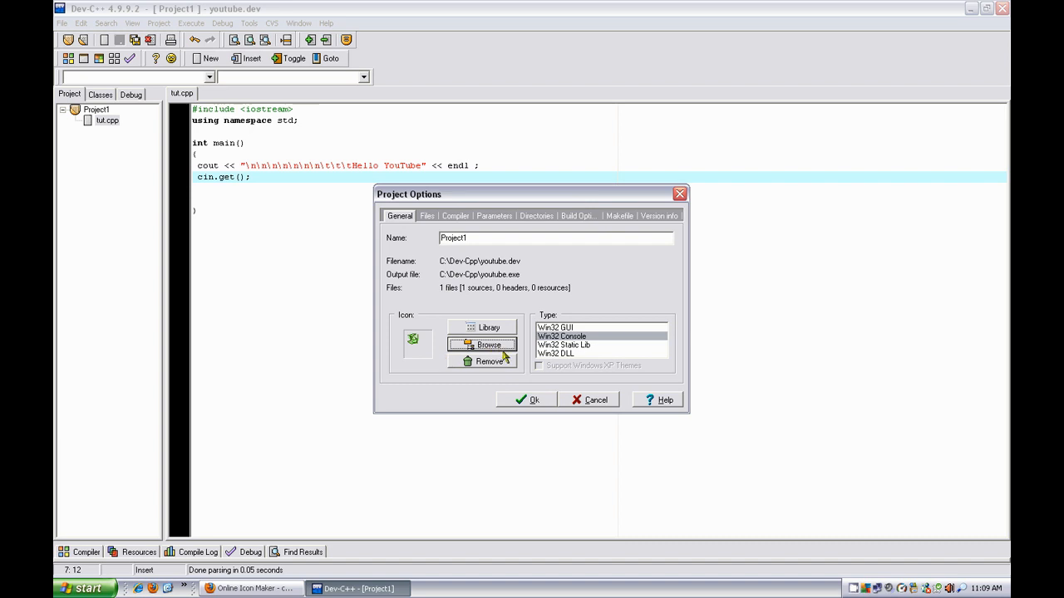
pyautogui.click(528, 399)
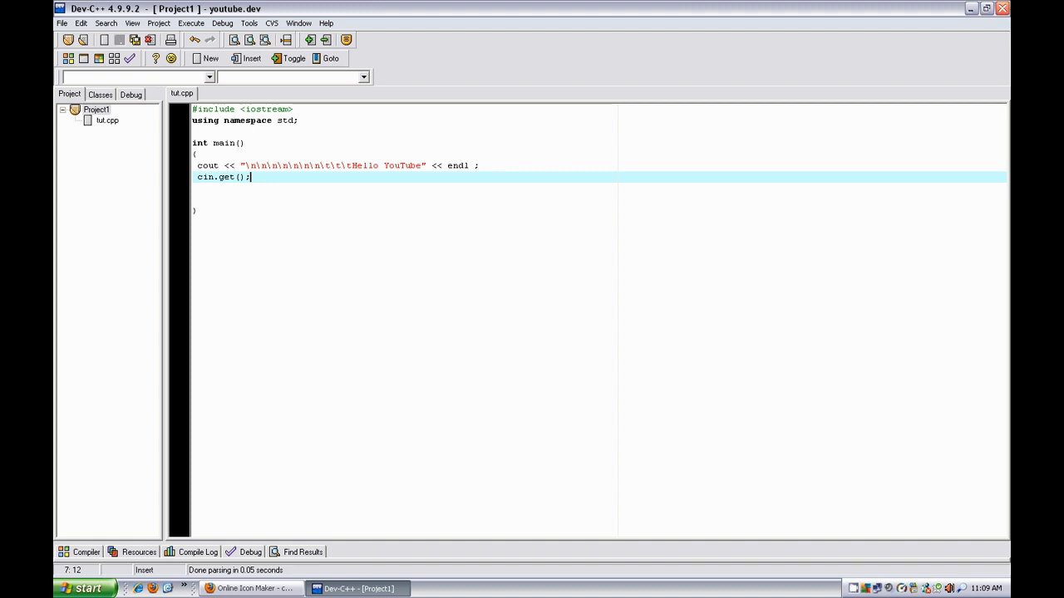
pyautogui.click(99, 58)
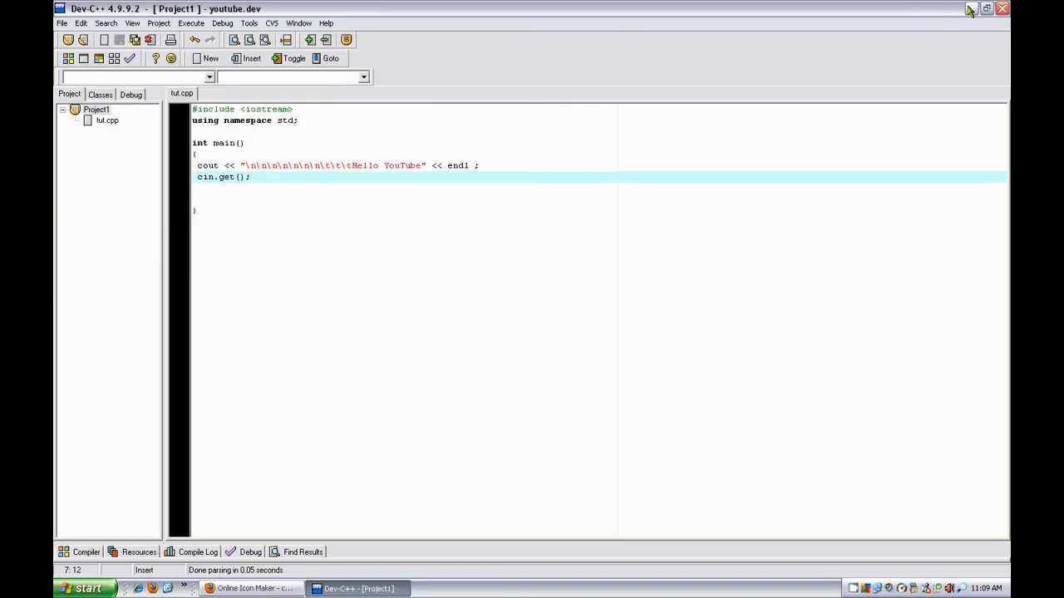
# Browse to C:\Dev-Cpp in Explorer and scroll down to youtube.exe with its green icon
pyautogui.click(987, 8)
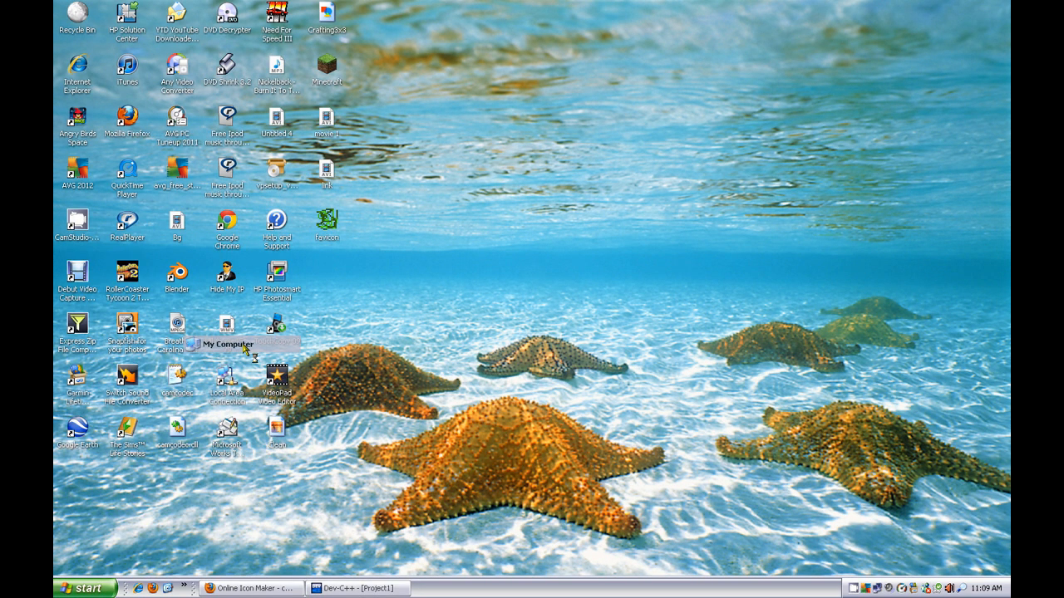
pyautogui.moveTo(541, 286)
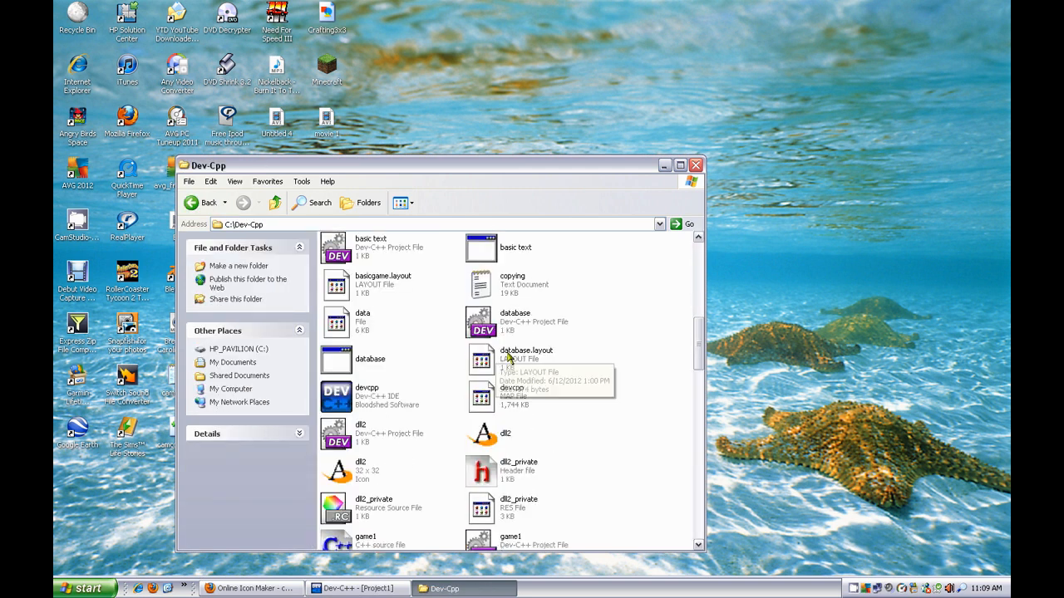
pyautogui.scroll(-3)
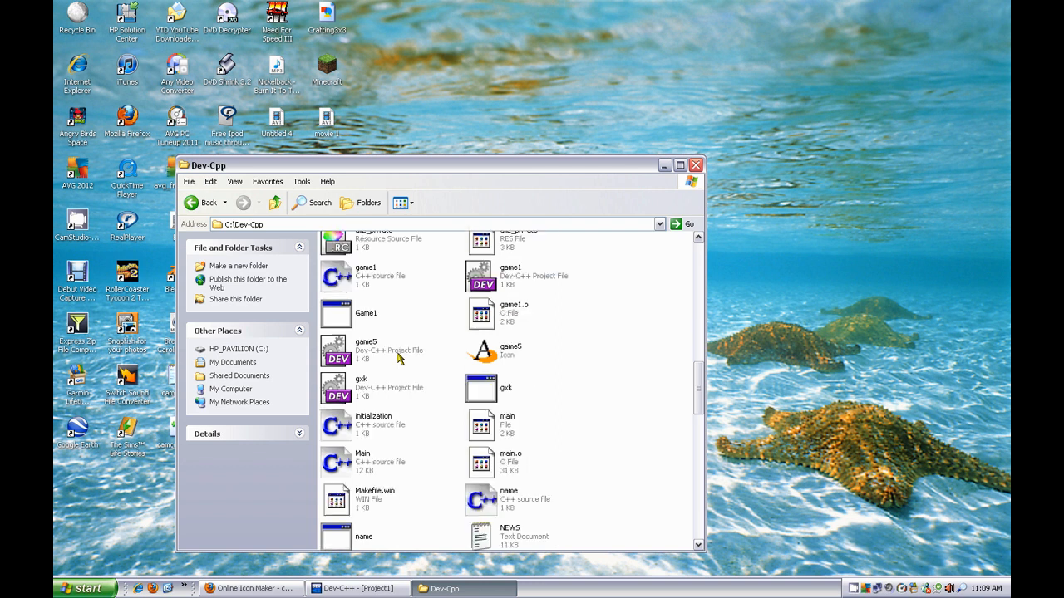
pyautogui.scroll(-3)
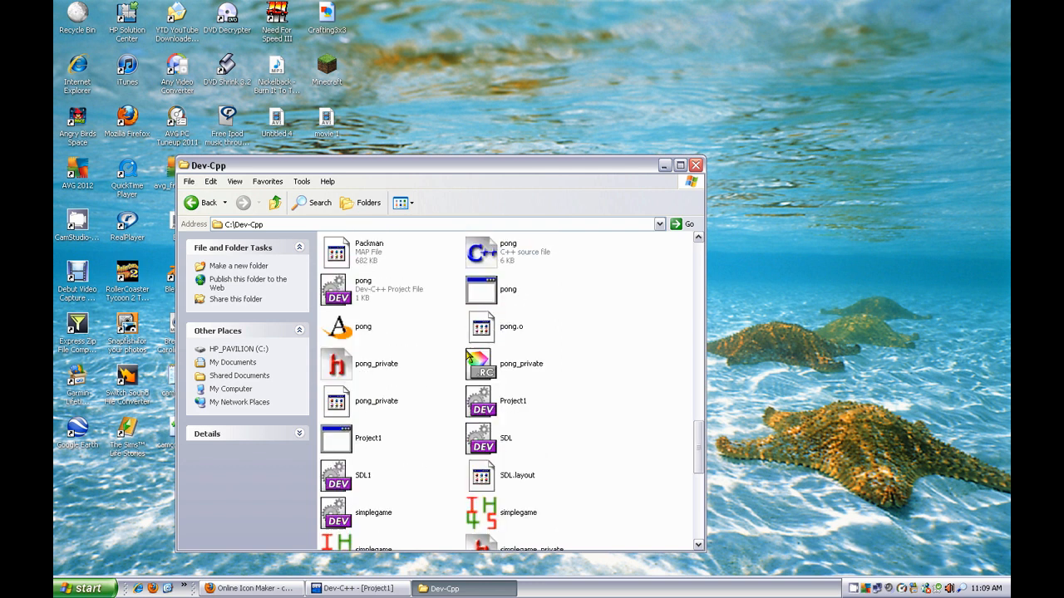
pyautogui.scroll(-3)
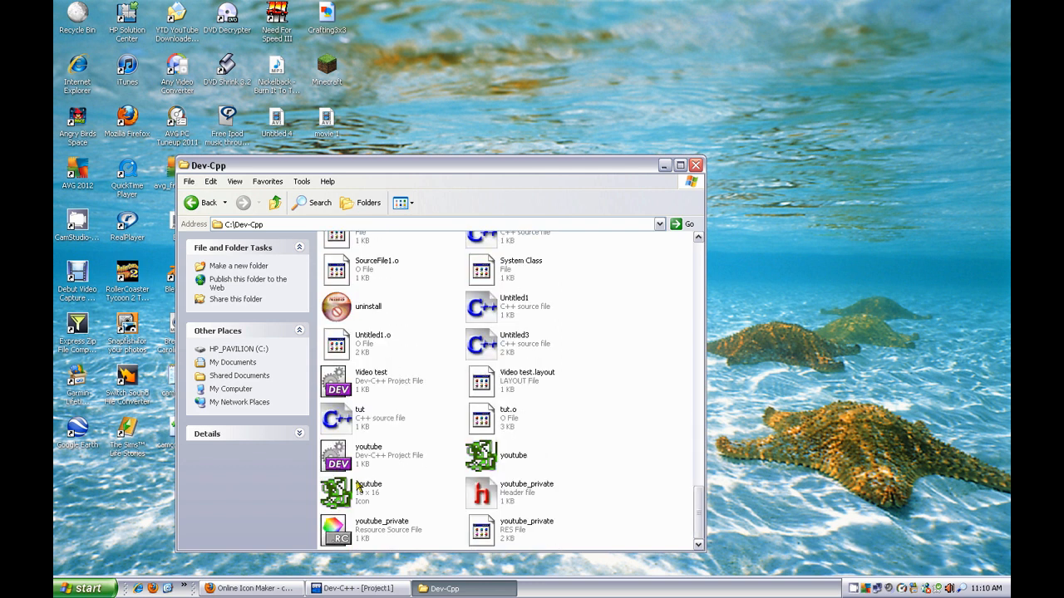